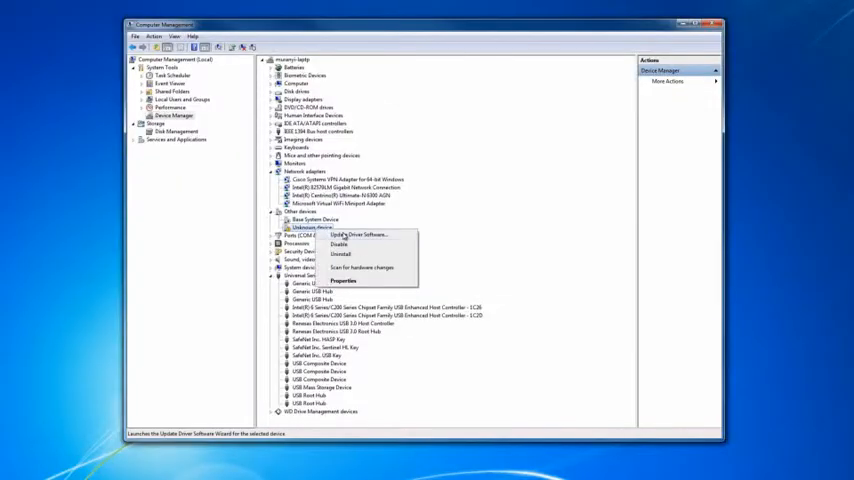
Step: Start installing driver software for the unknown device under Other devices
left_click(350, 234)
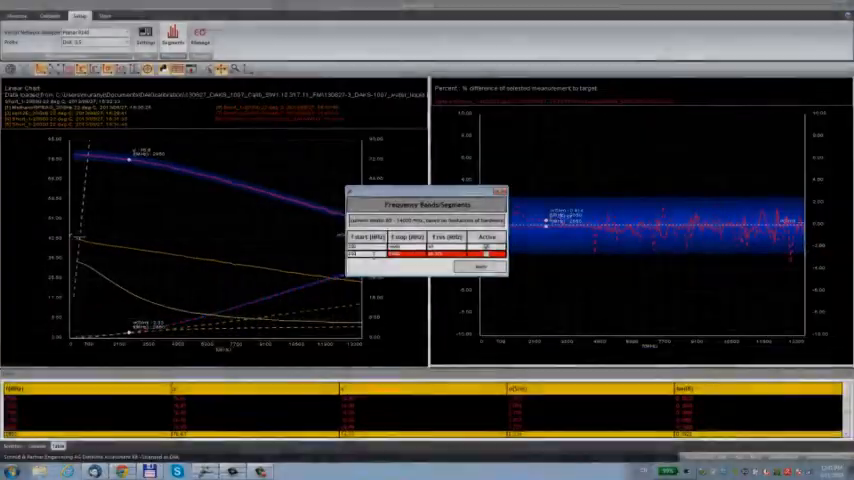
Step: Confirm the start, stop and step frequencies in the Frequency Sweep dialog
left_click(50, 16)
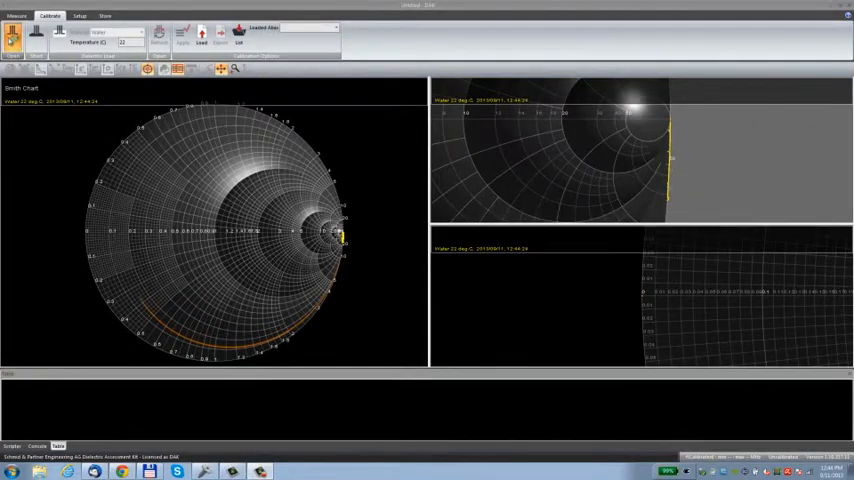